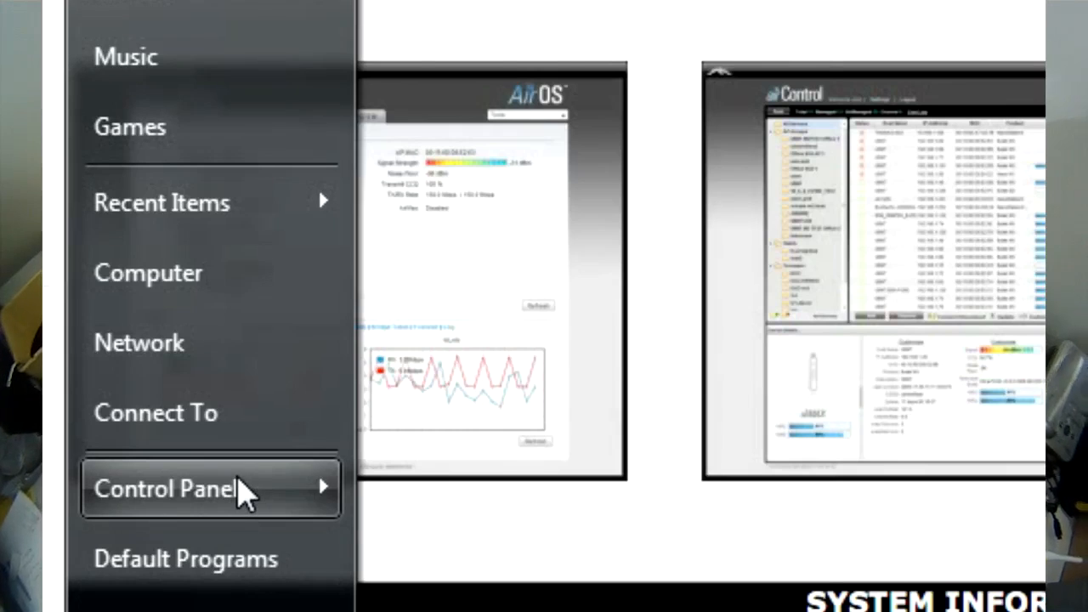
Open NETWORK INTERFACE's IPv4 properties from Network and Sharing Center's connection list.
click(170, 490)
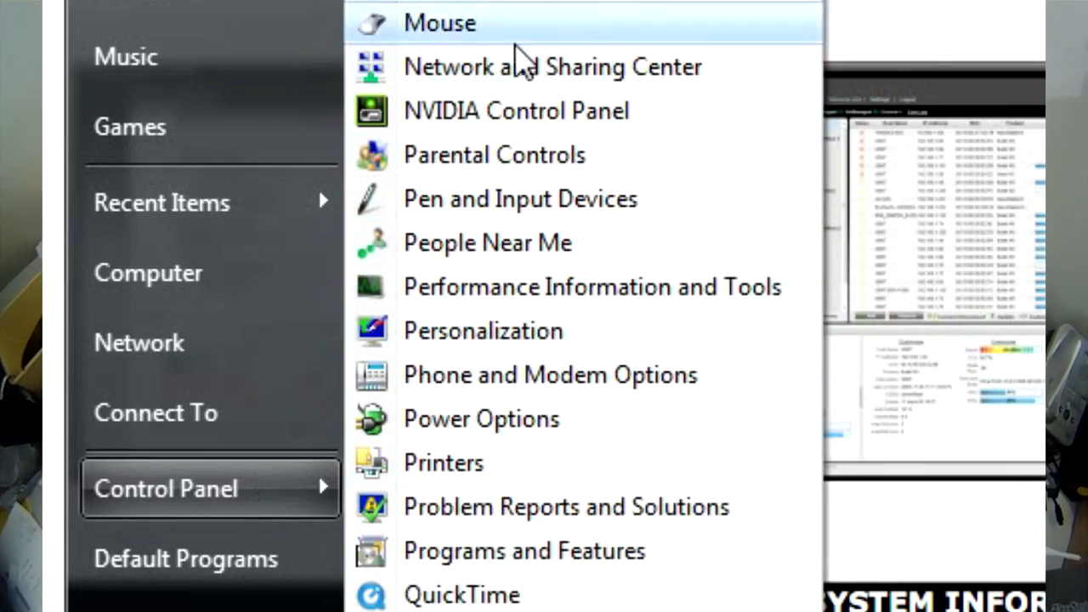
click(548, 67)
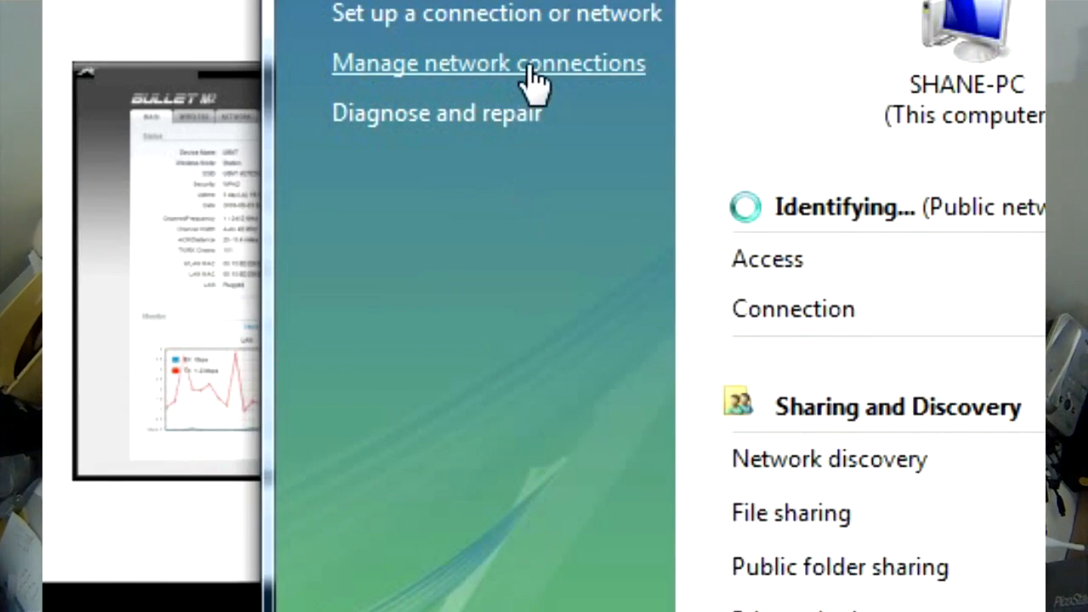
click(488, 62)
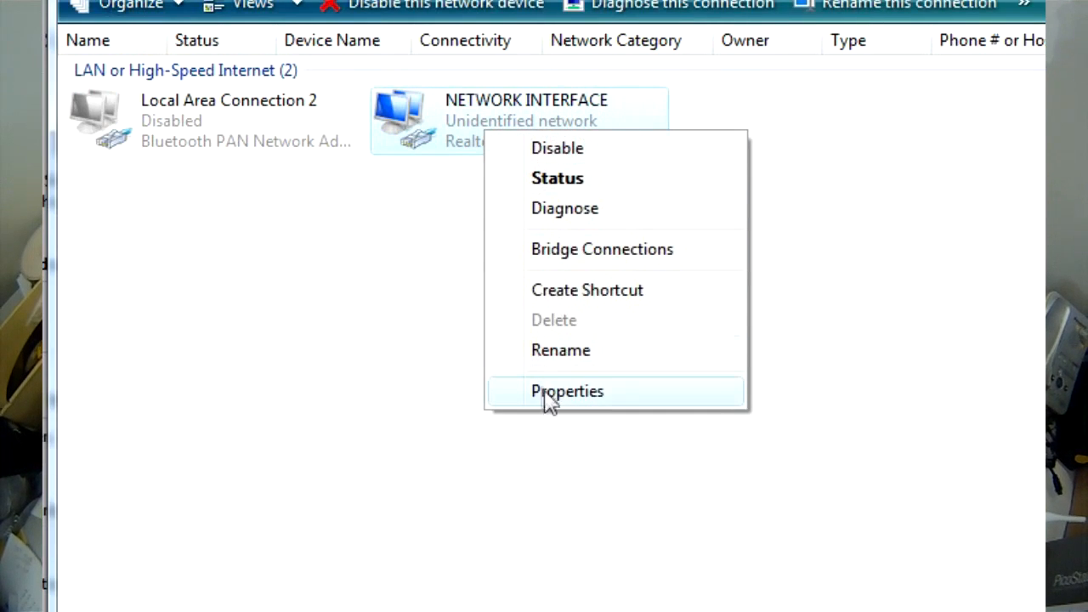
mouse_move(570, 415)
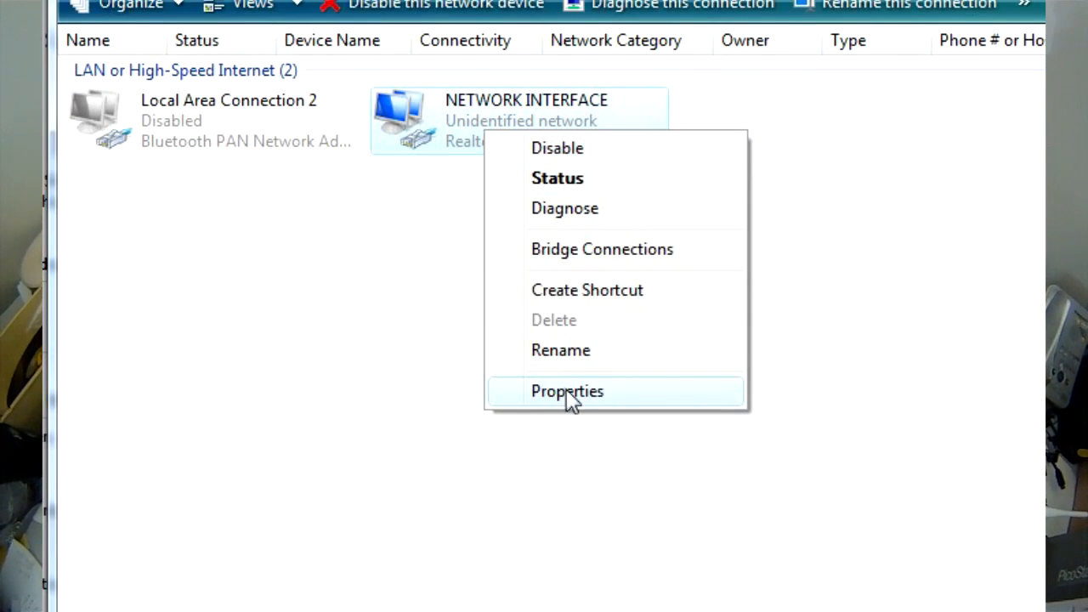
click(567, 391)
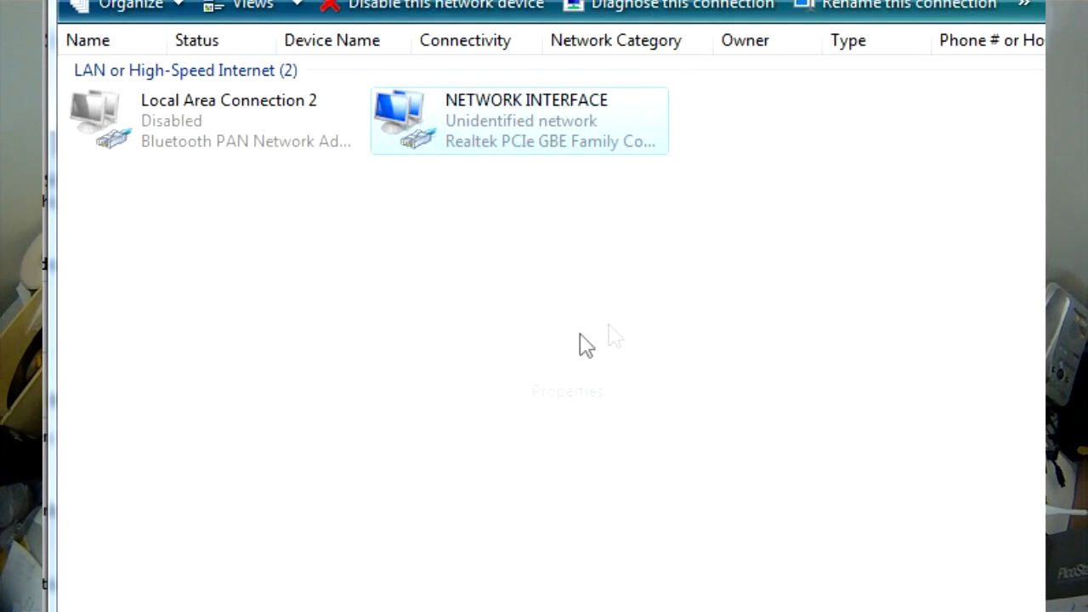
mouse_move(674, 361)
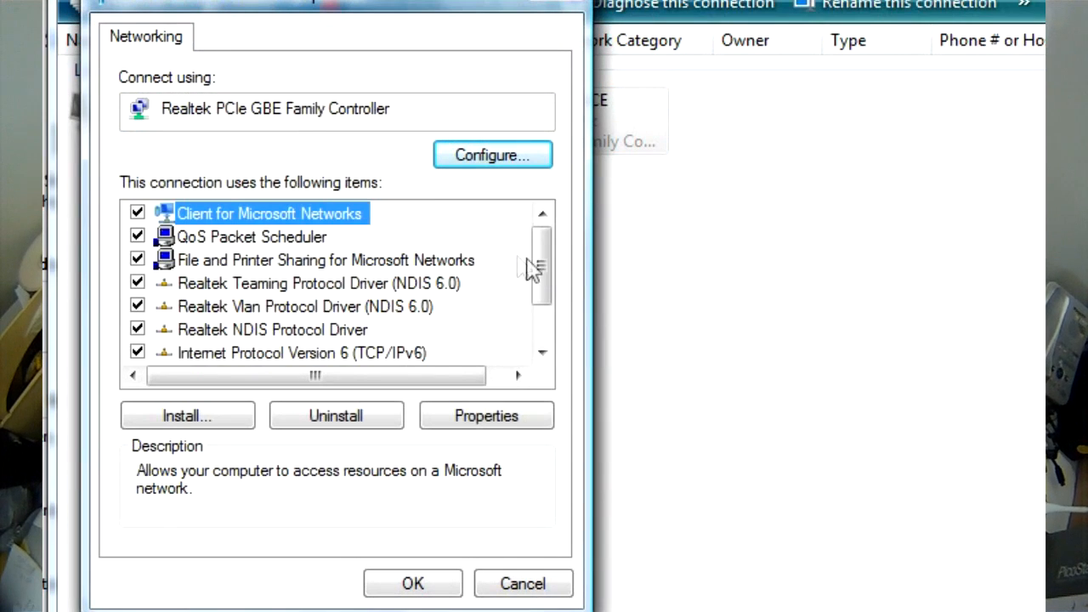
click(303, 329)
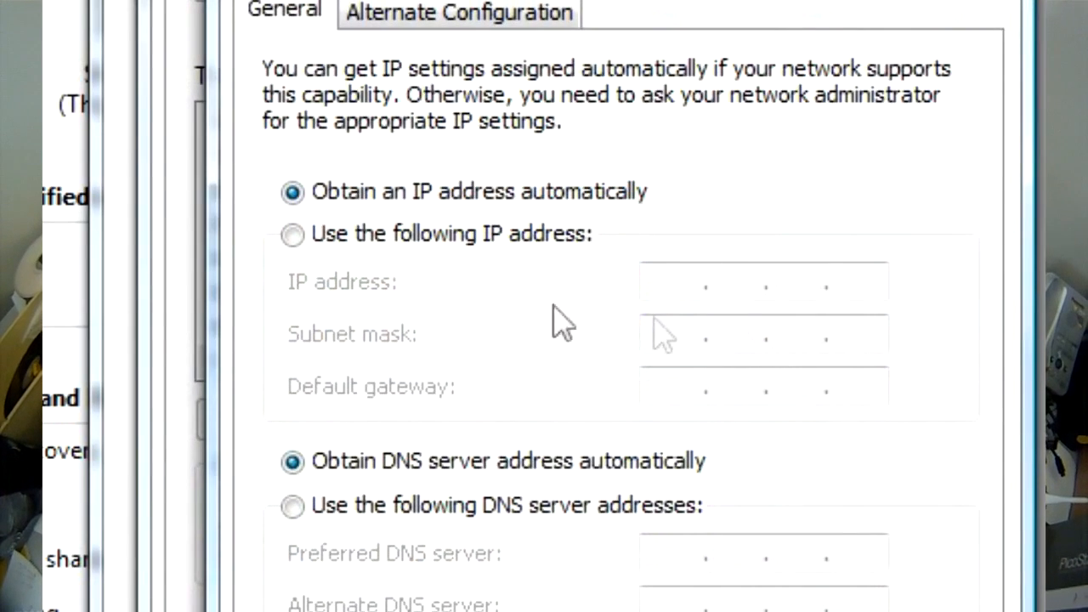
Assign static IP 192.168.1.100 with mask 255.255.255.0, then close the connection windows.
click(292, 234)
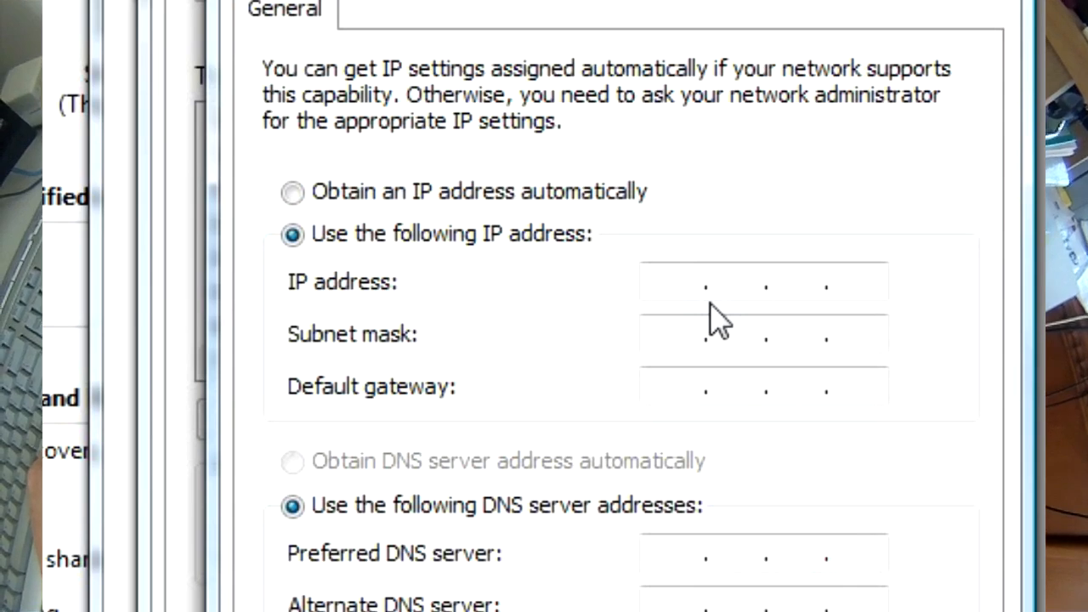
text(192 . 168 . 1 . 100)
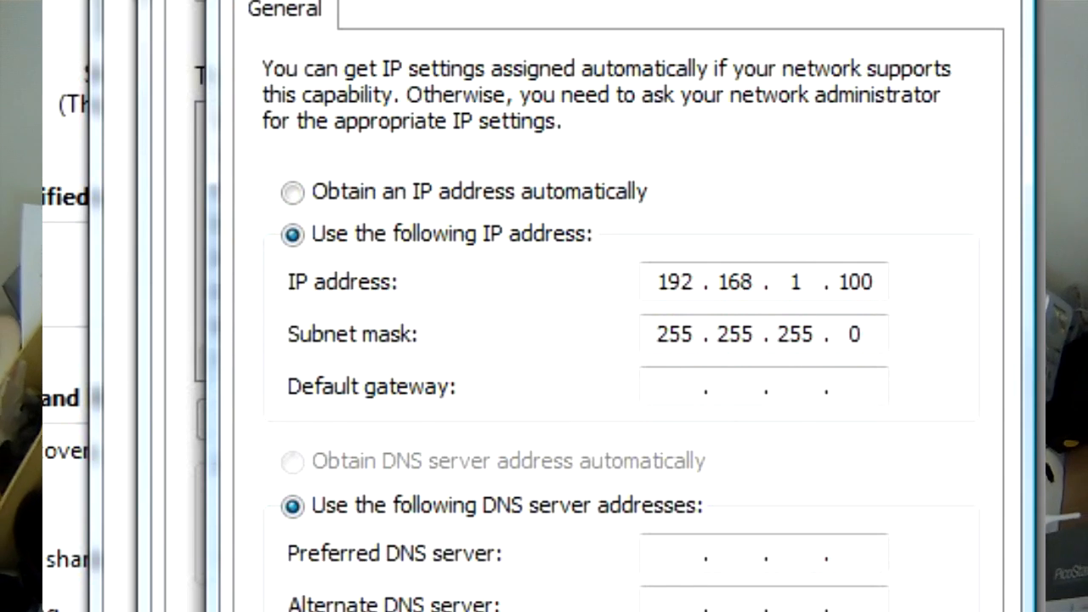
click(582, 570)
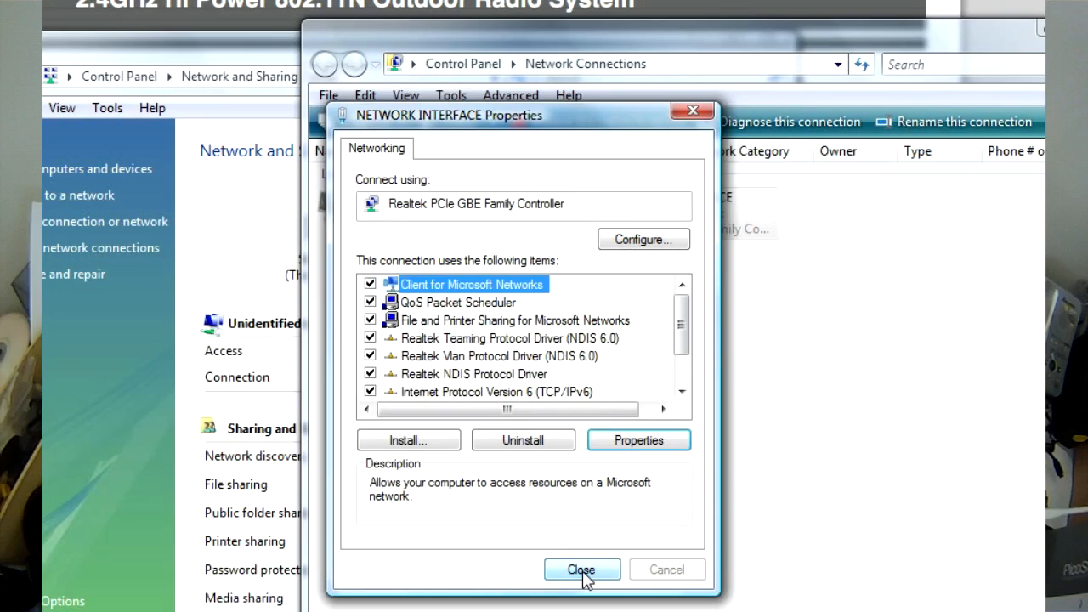
click(581, 570)
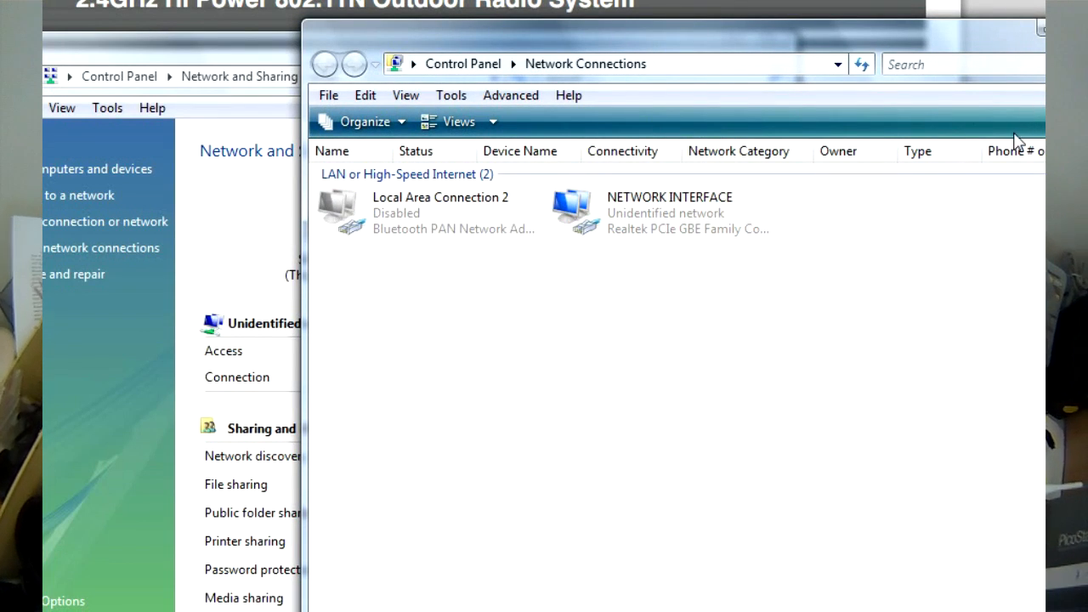
click(663, 213)
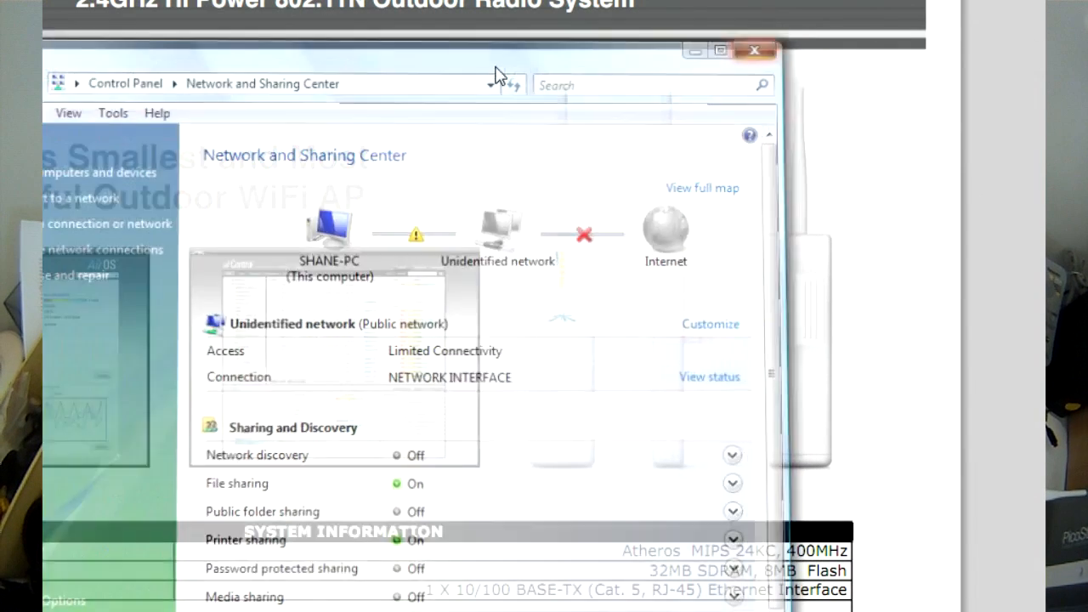
Close Network and Sharing Center and browse Chrome to 192.168.1.1.
click(755, 49)
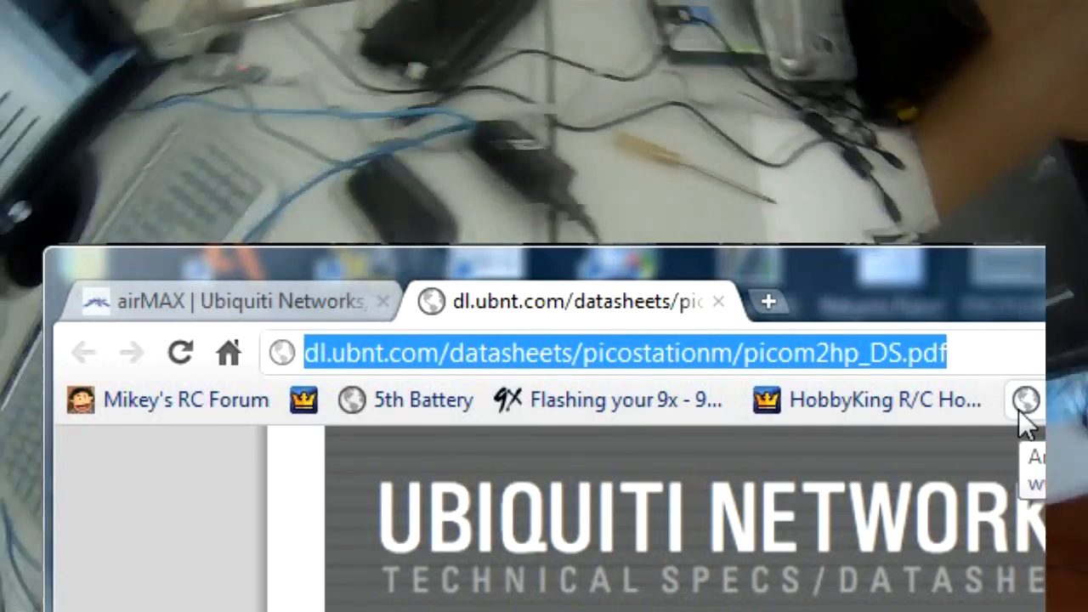
text(192.168.1.1)
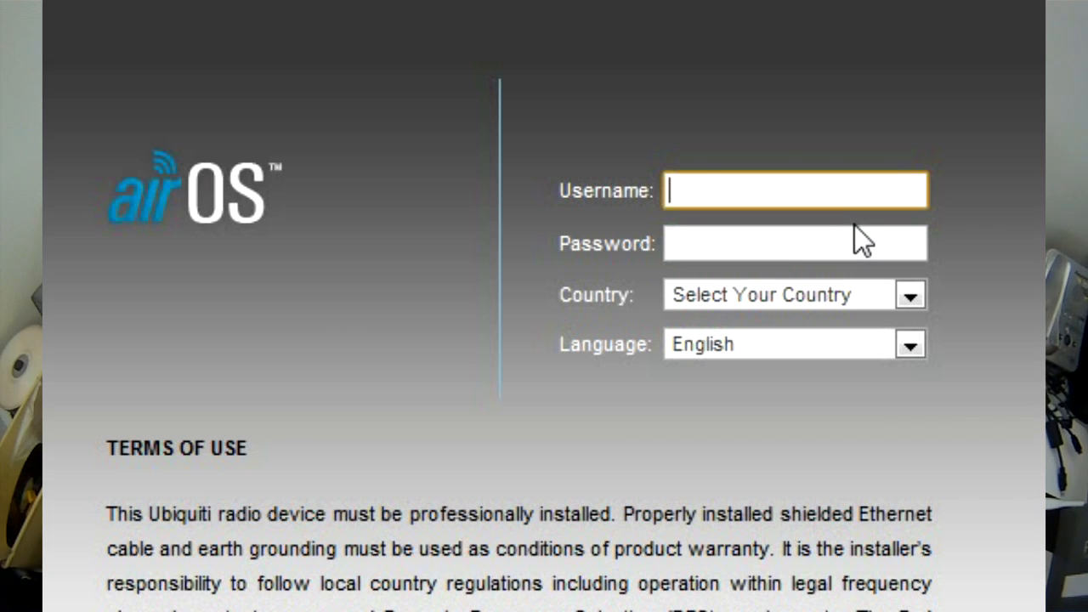
Sign in to airOS with username ubnt, agreeing to the terms of use.
text(ubn)
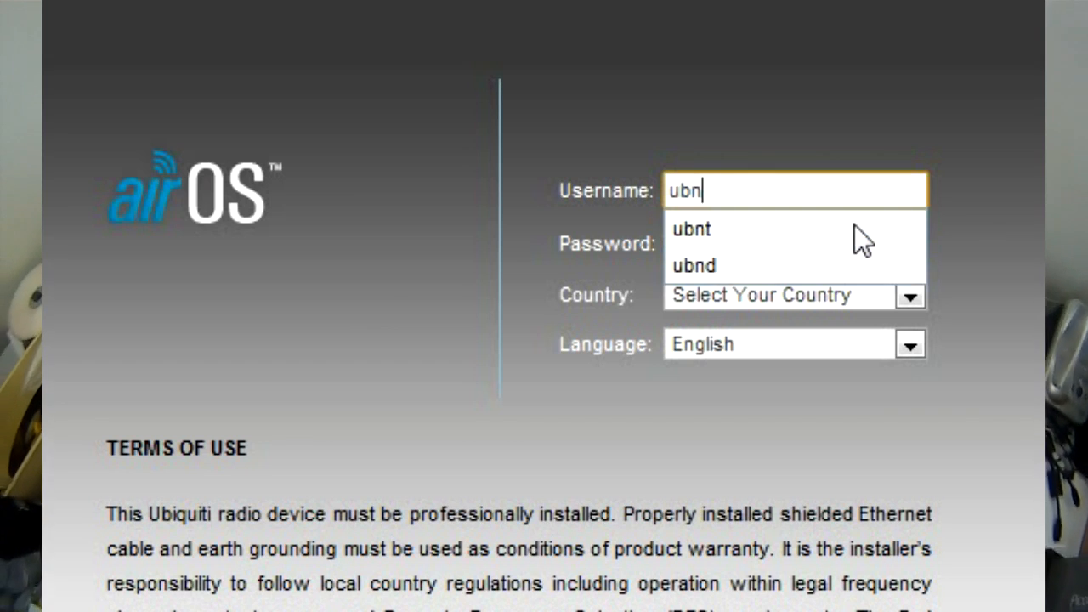
click(699, 229)
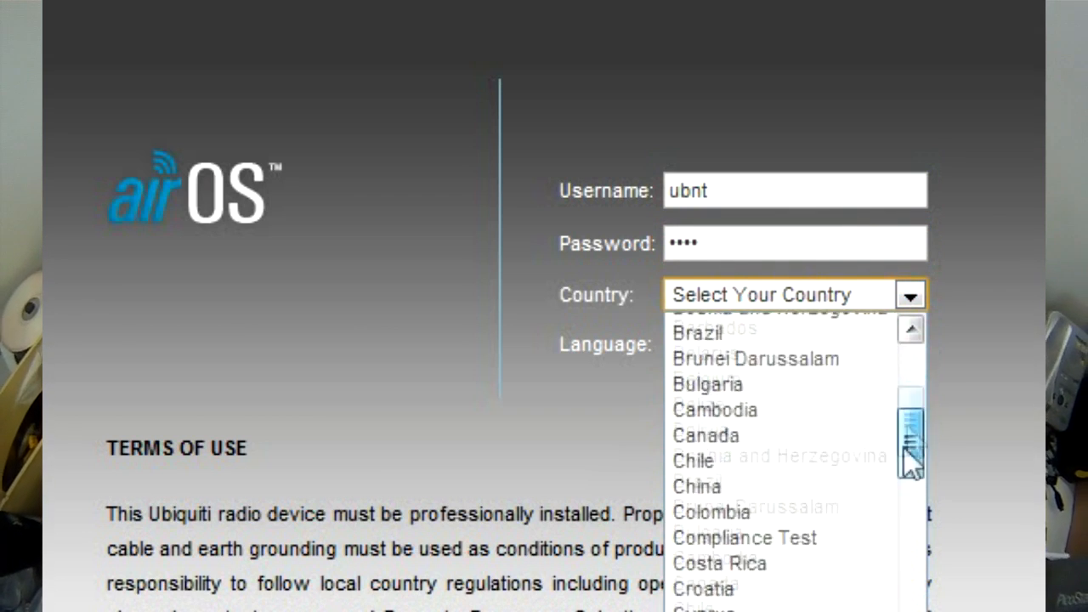
scroll(down, 3)
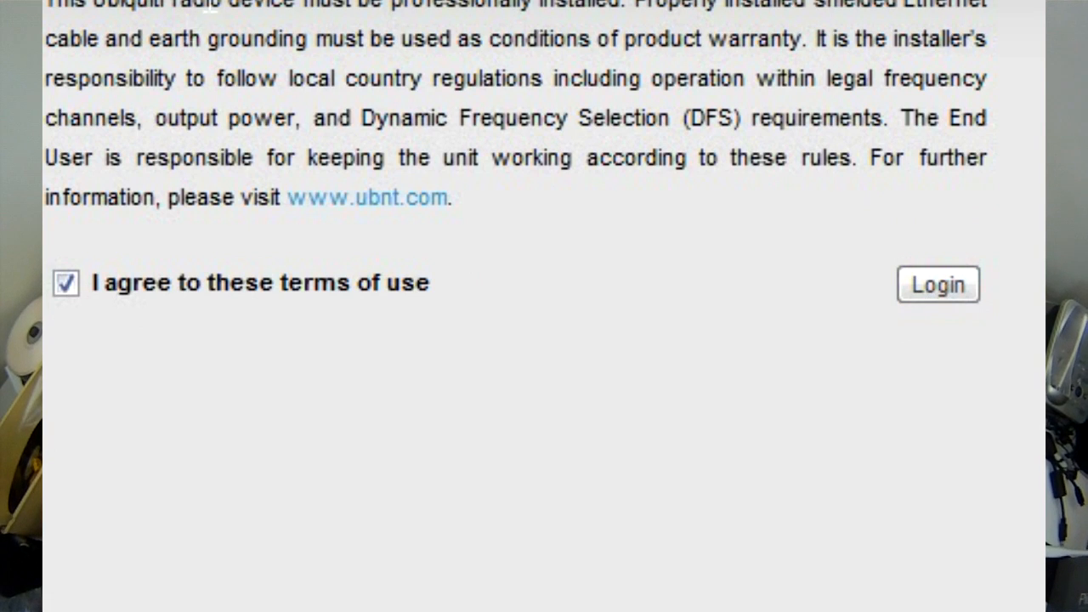
click(949, 291)
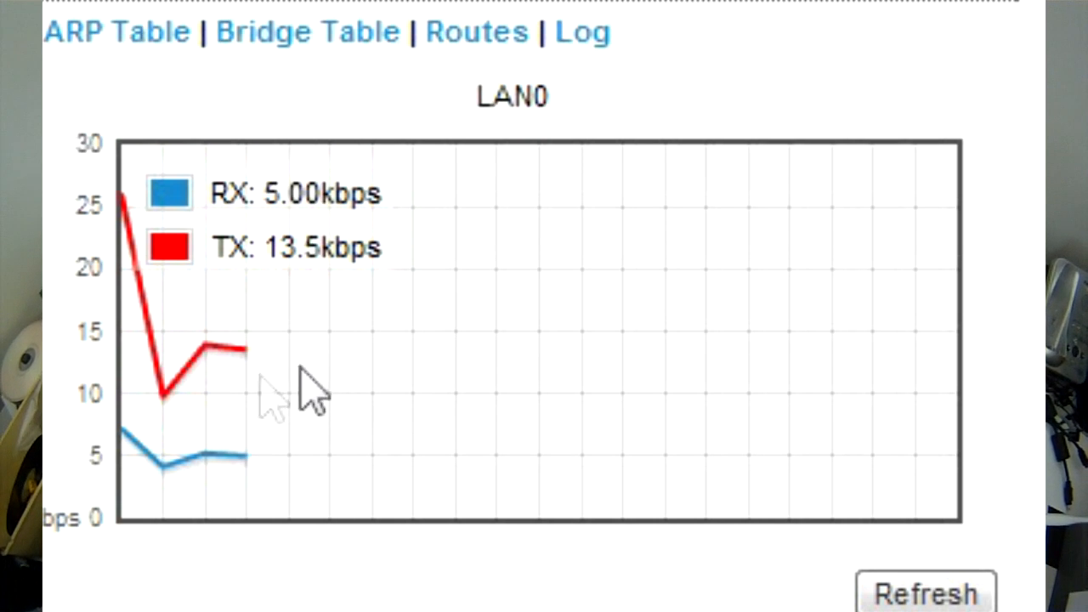
mouse_move(310, 391)
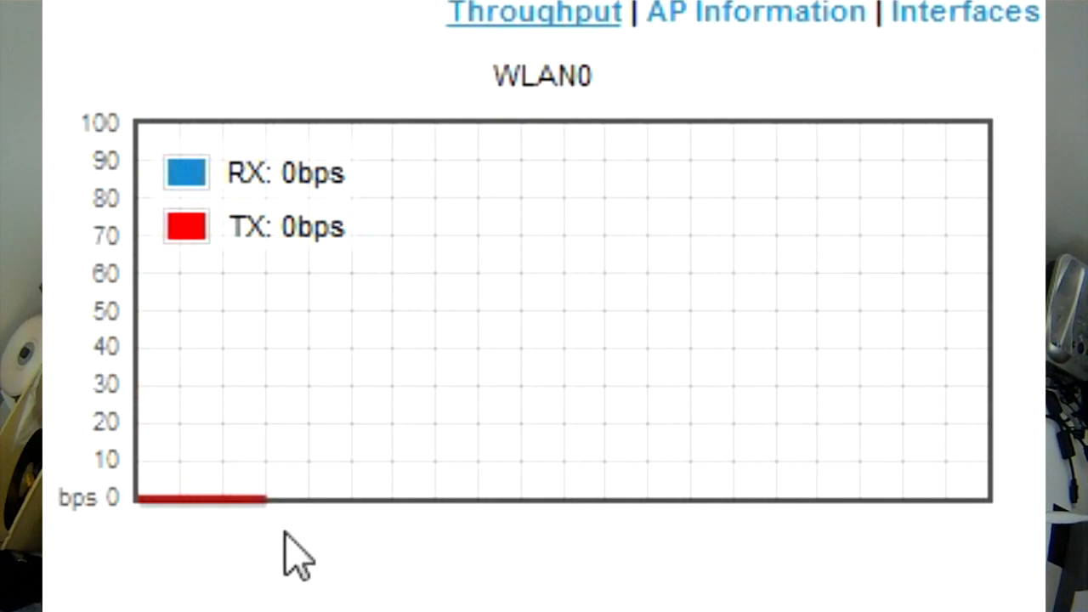
mouse_move(349, 557)
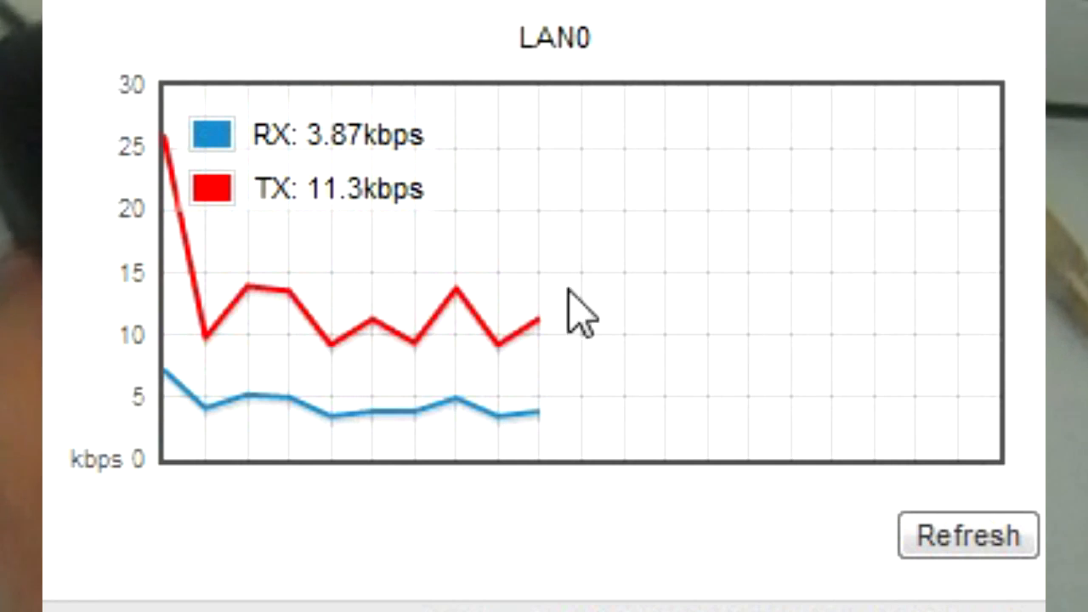
mouse_move(425, 277)
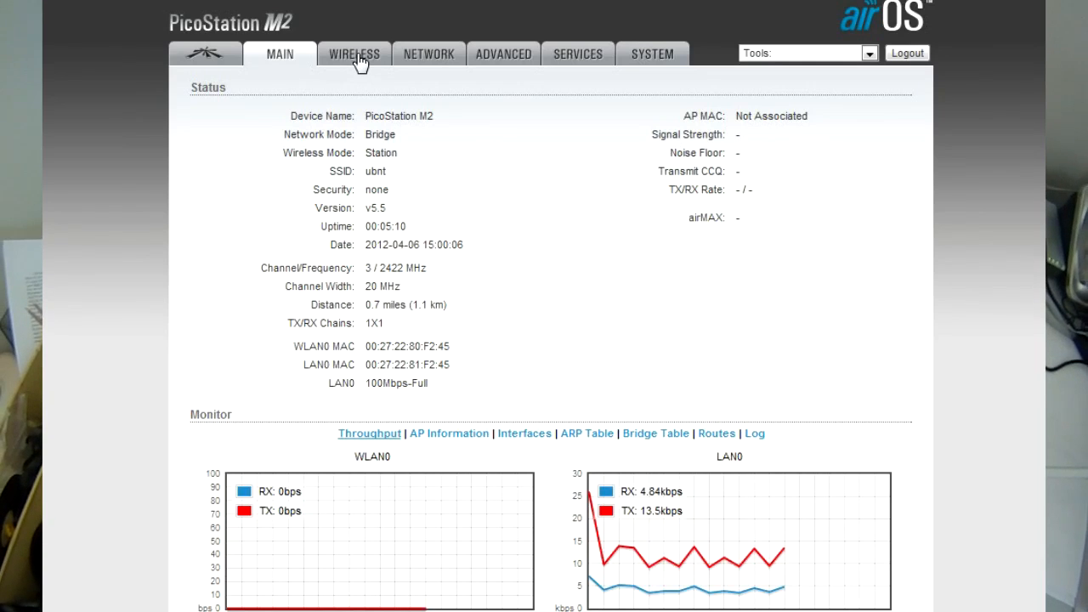
Enable WDS transparent bridge mode and run Site Survey, listing HG520s and ADSL.
click(355, 54)
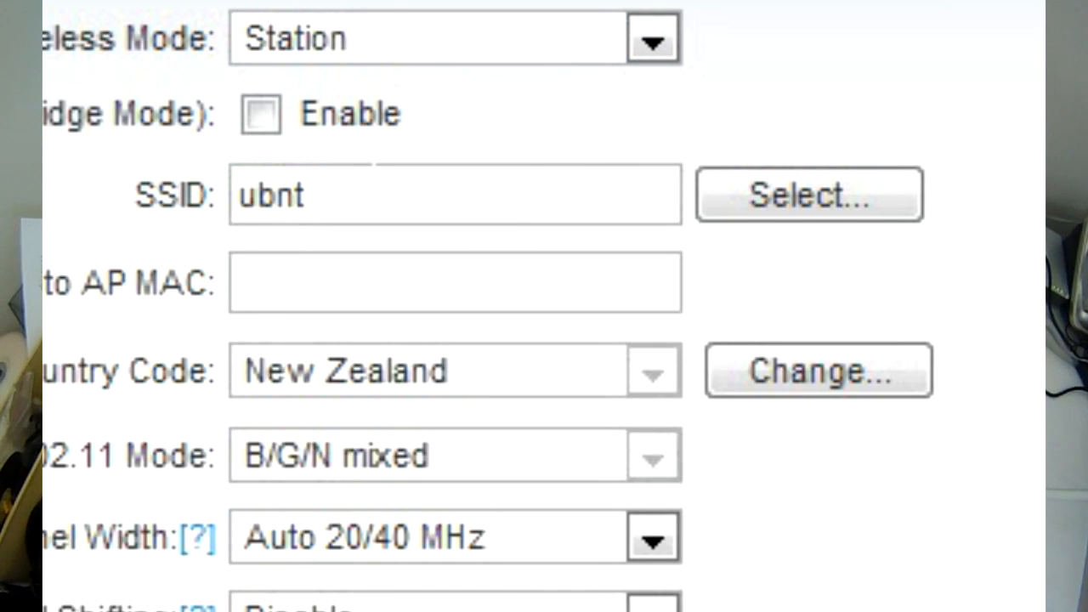
click(262, 118)
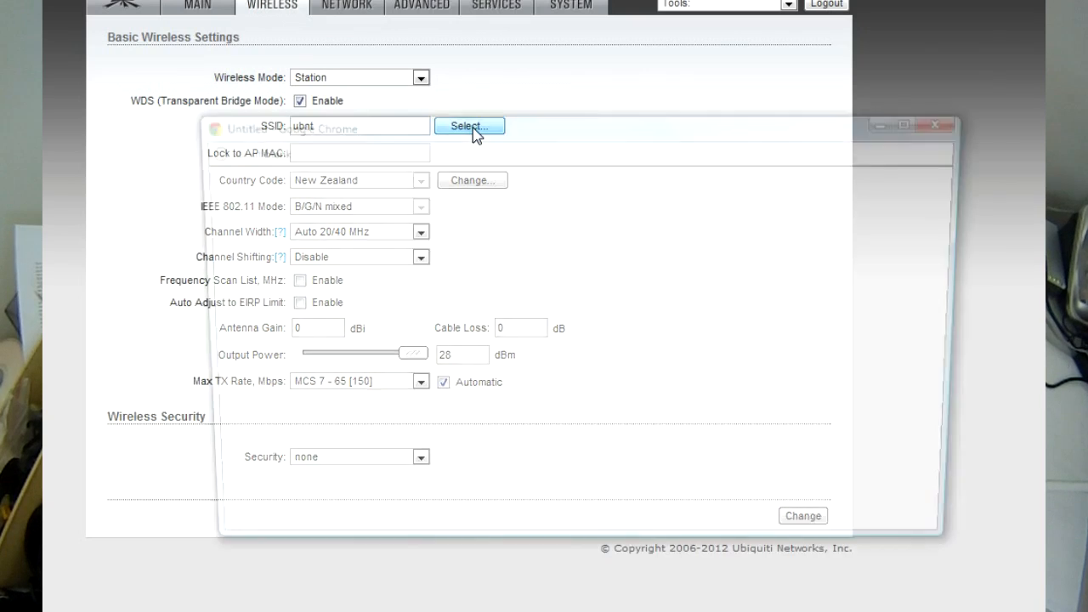
click(469, 126)
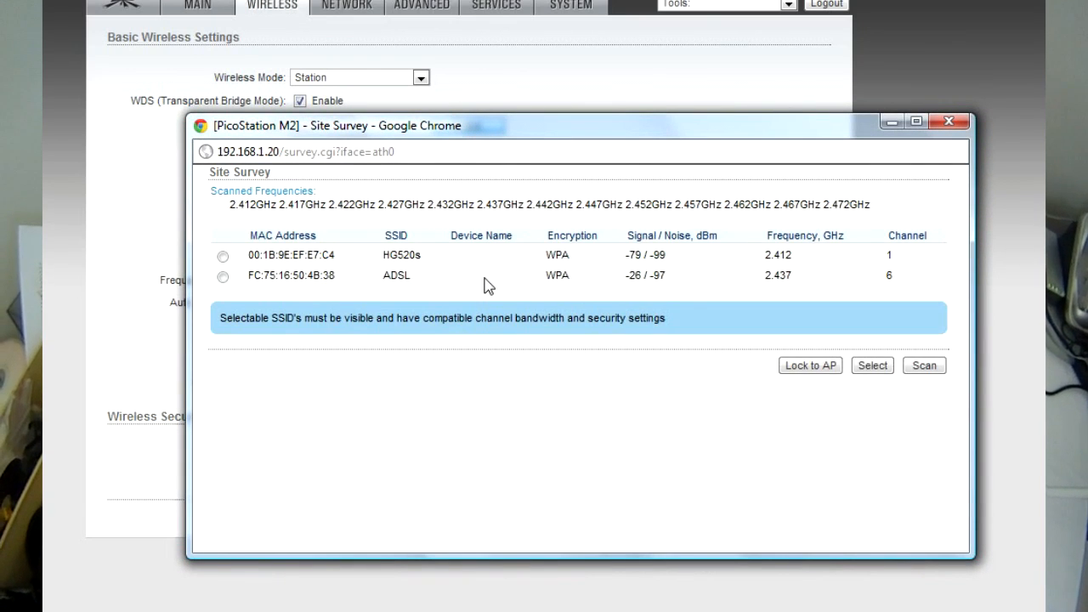
mouse_move(761, 355)
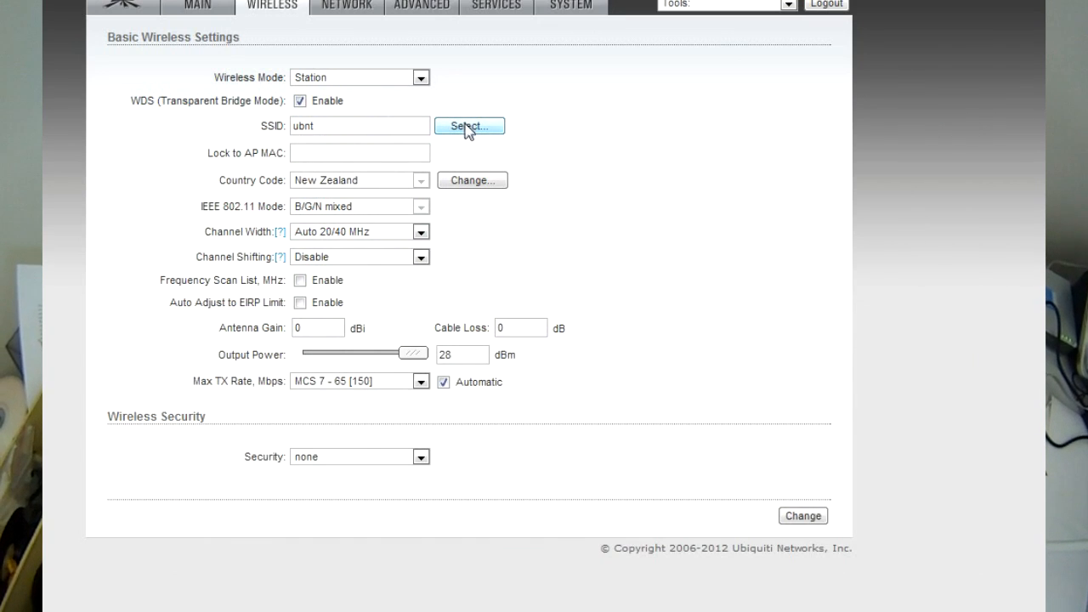
click(469, 126)
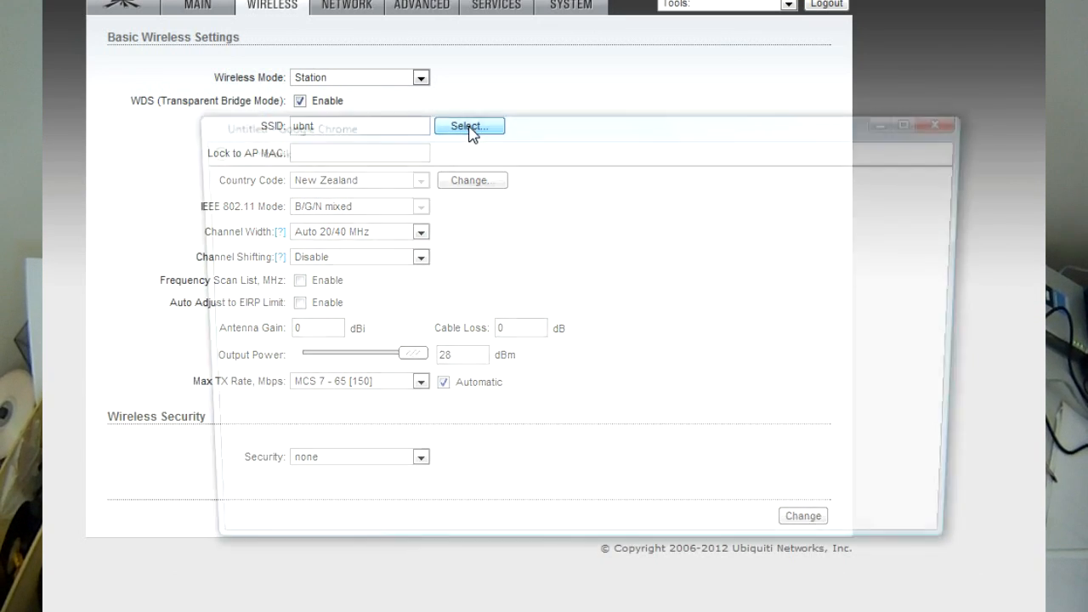
Select the ADSL network, locking AP MAC FC:75:16:50:4B:38 with WPA-AES.
click(470, 126)
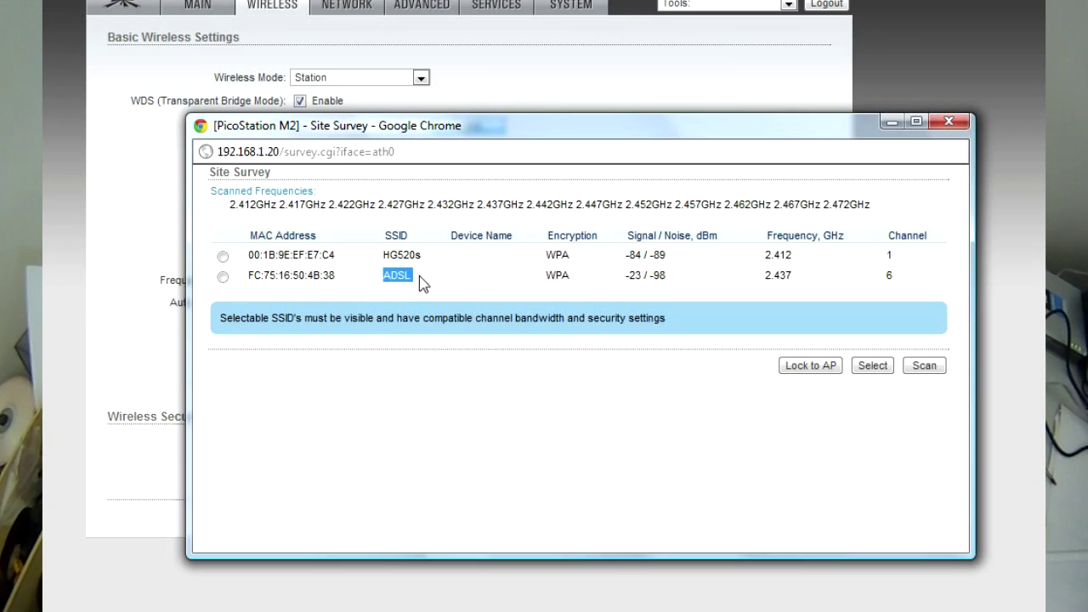
click(223, 276)
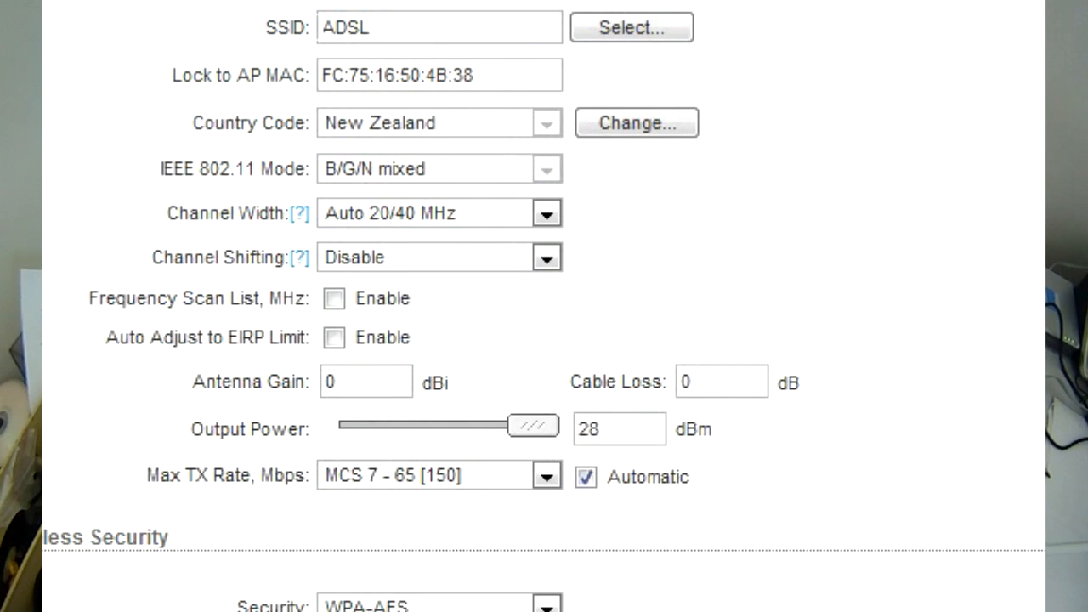
click(342, 26)
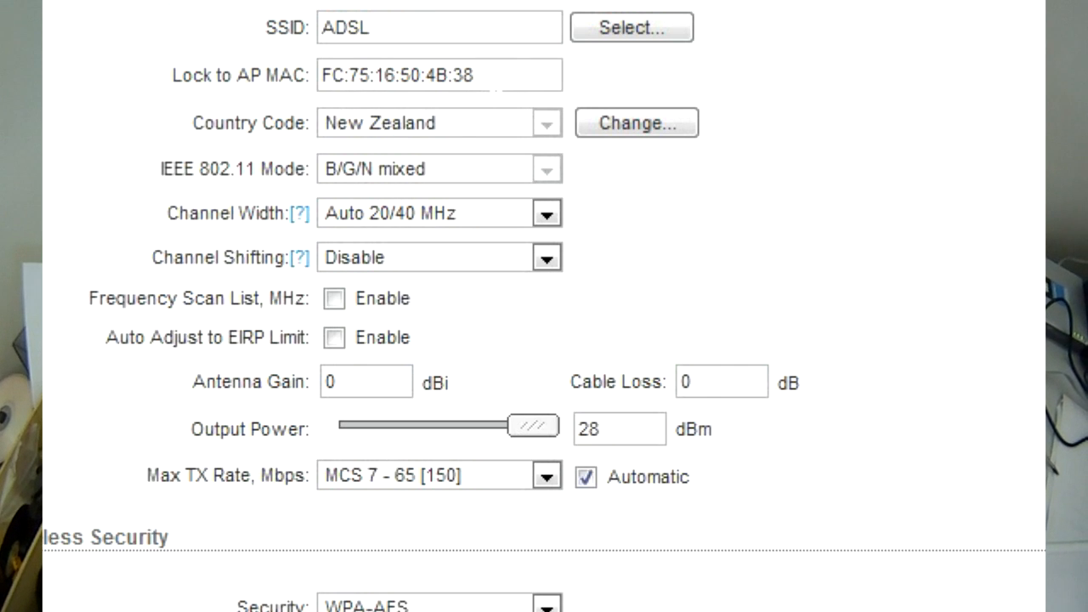
mouse_move(474, 212)
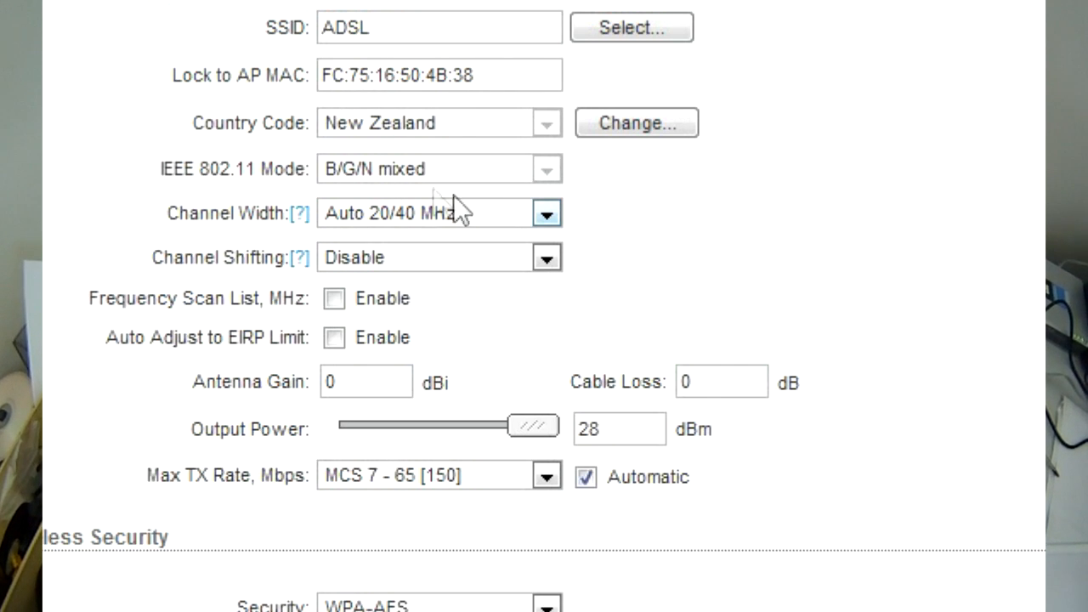
mouse_move(476, 234)
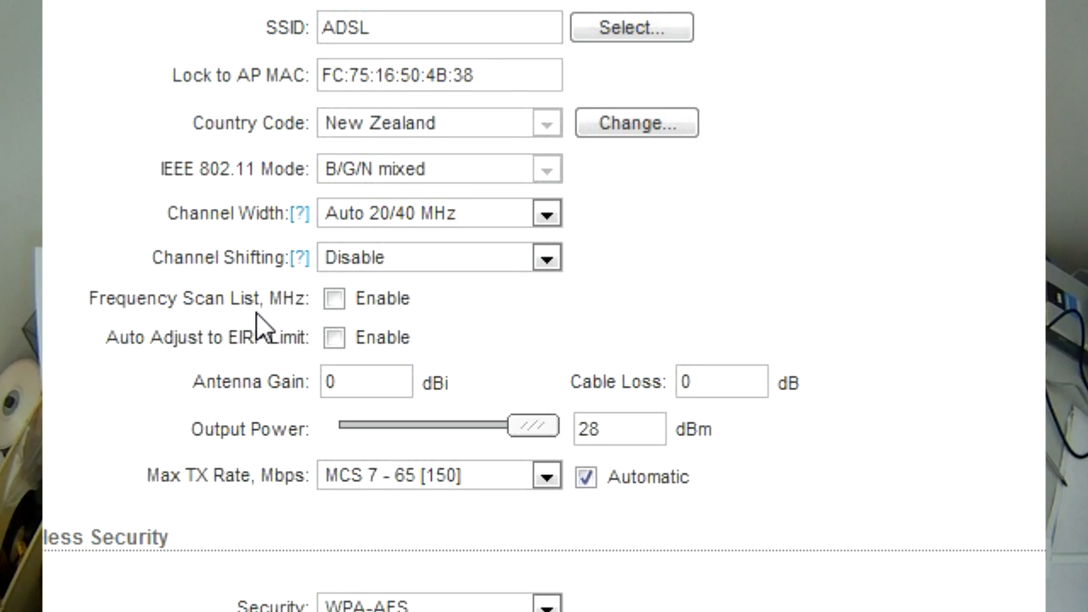
mouse_move(502, 327)
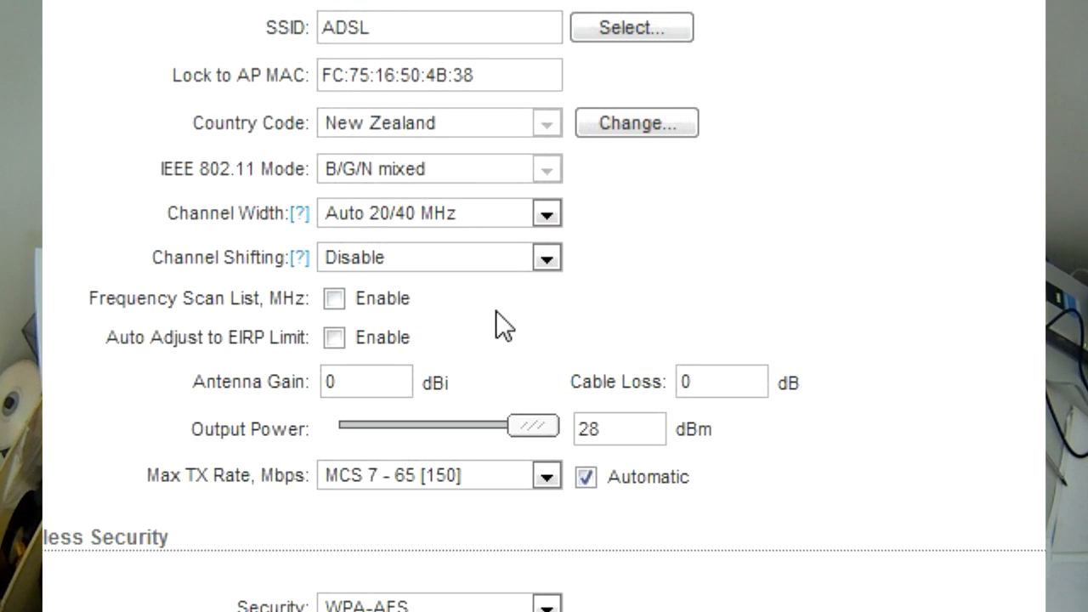
mouse_move(157, 587)
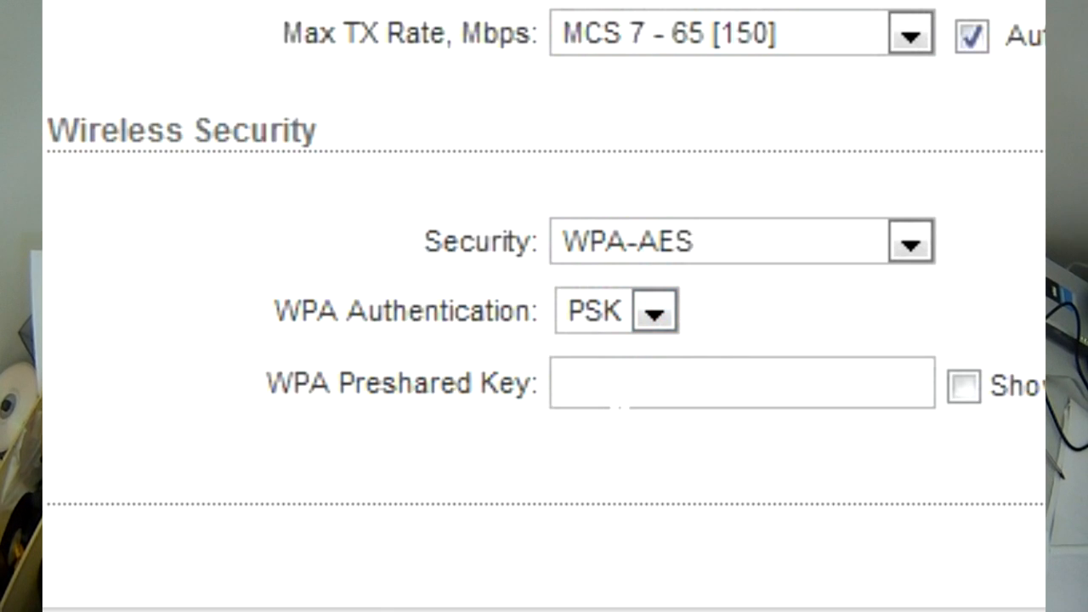
Enter the WPA preshared key for ADSL and apply the wireless changes.
click(740, 388)
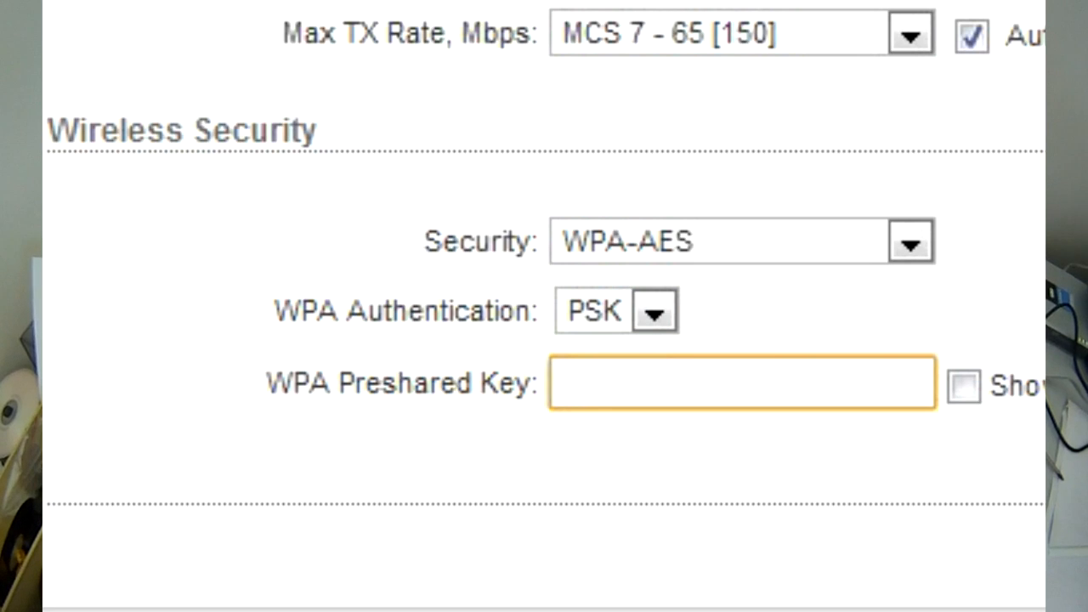
click(740, 385)
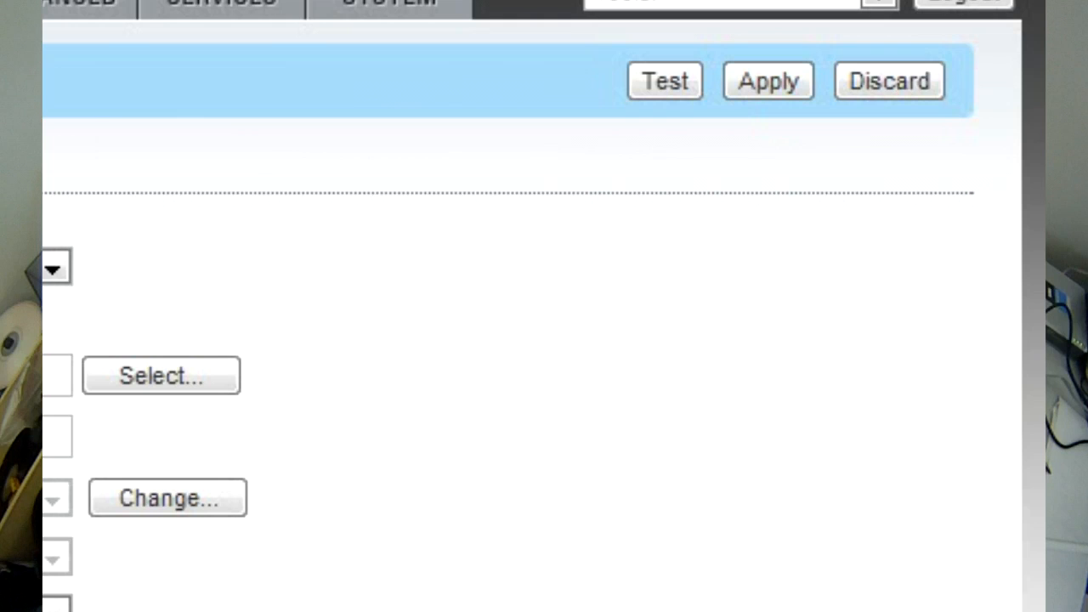
click(769, 82)
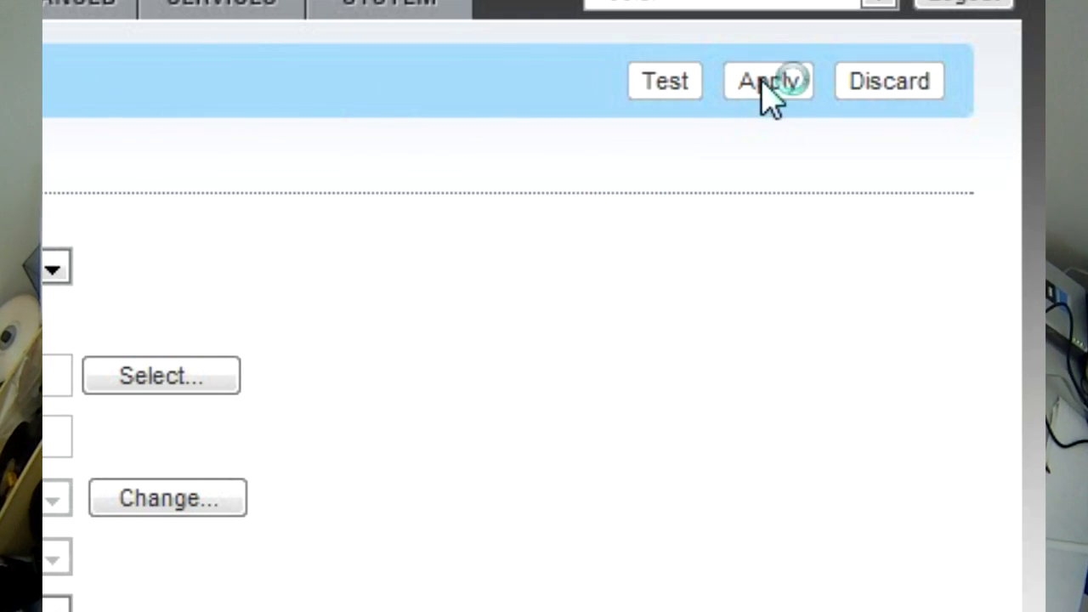
click(771, 82)
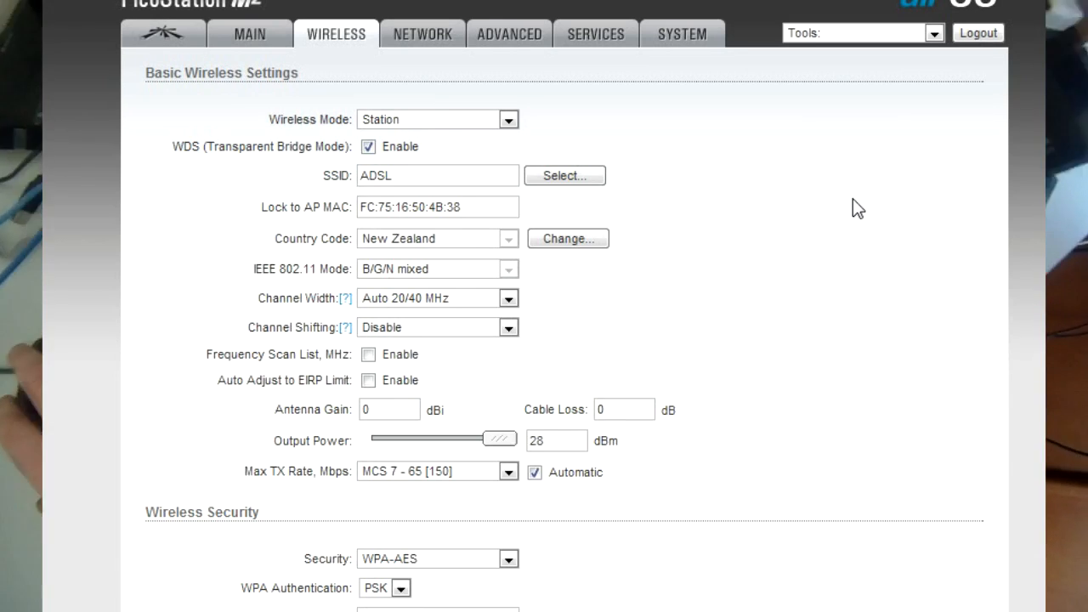
View the MAIN status: associated to FC:75:16:50:4B:38 at -18 dBm, WLAN0 throughput.
click(249, 35)
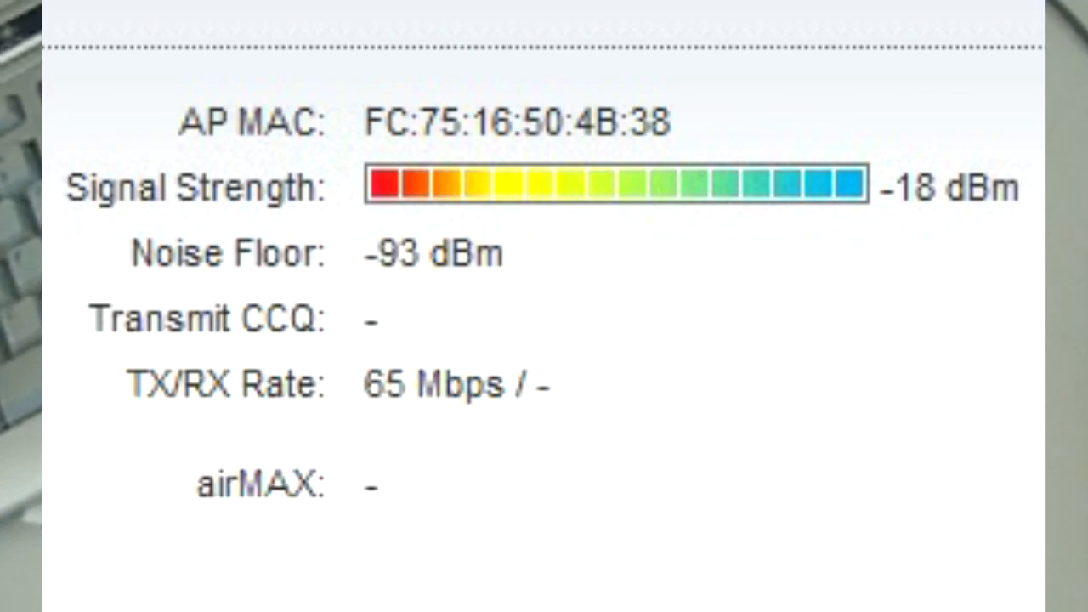
click(520, 22)
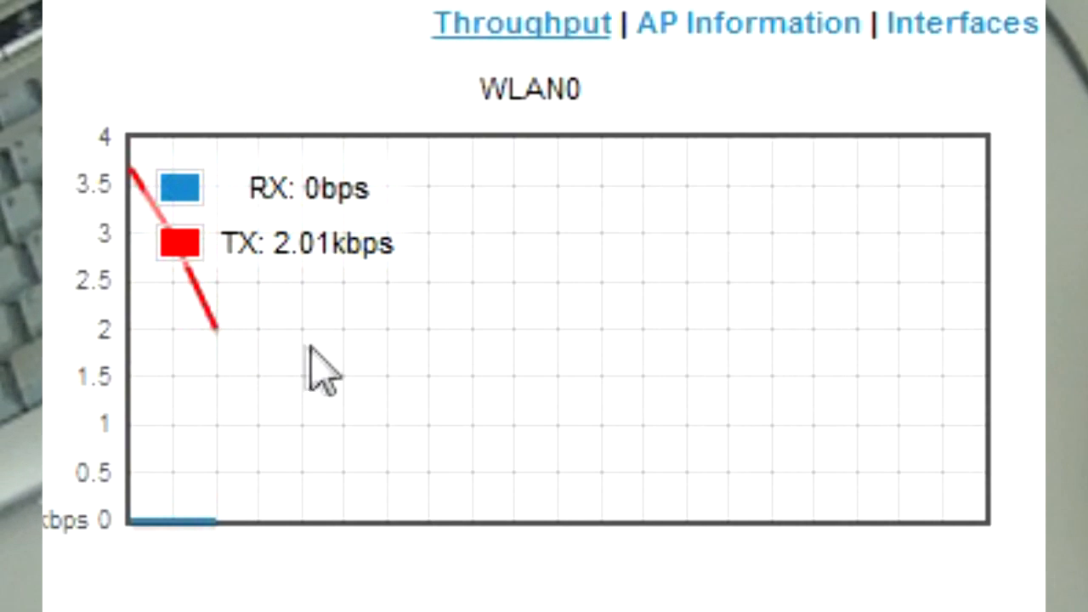
mouse_move(391, 370)
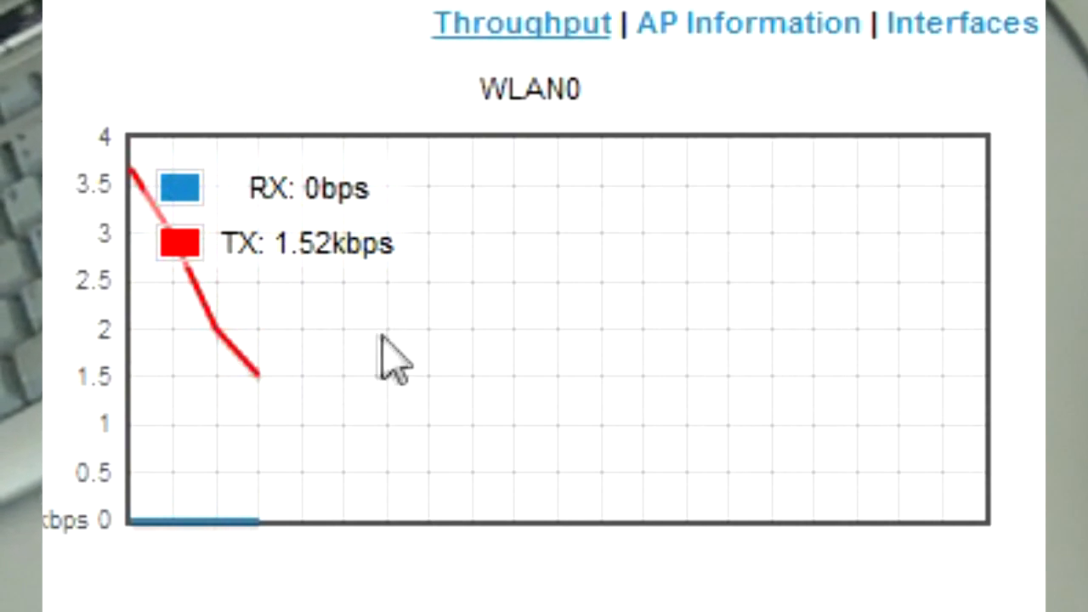
mouse_move(451, 349)
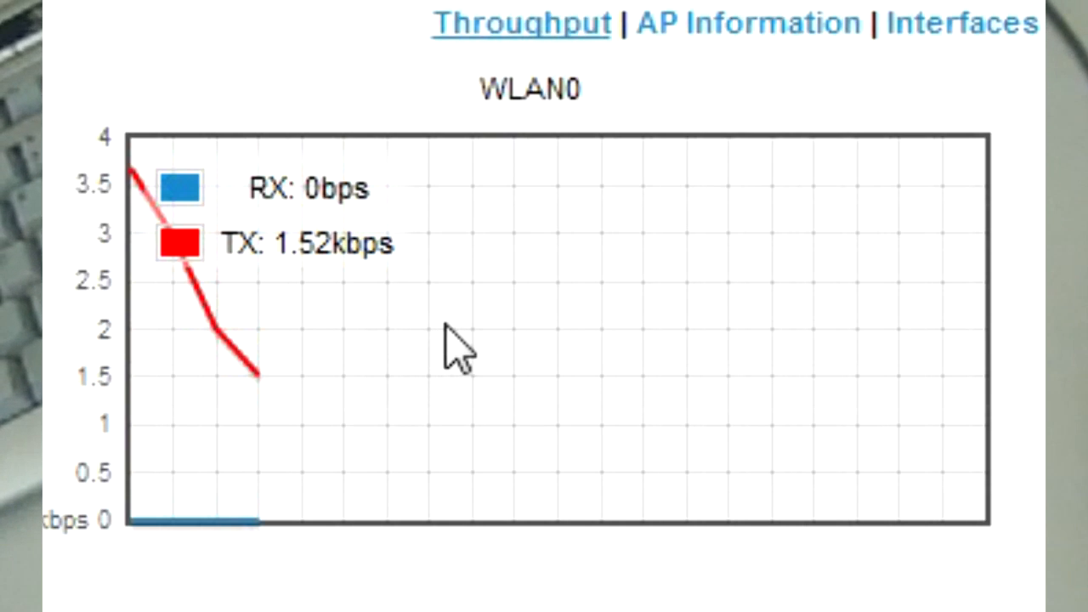